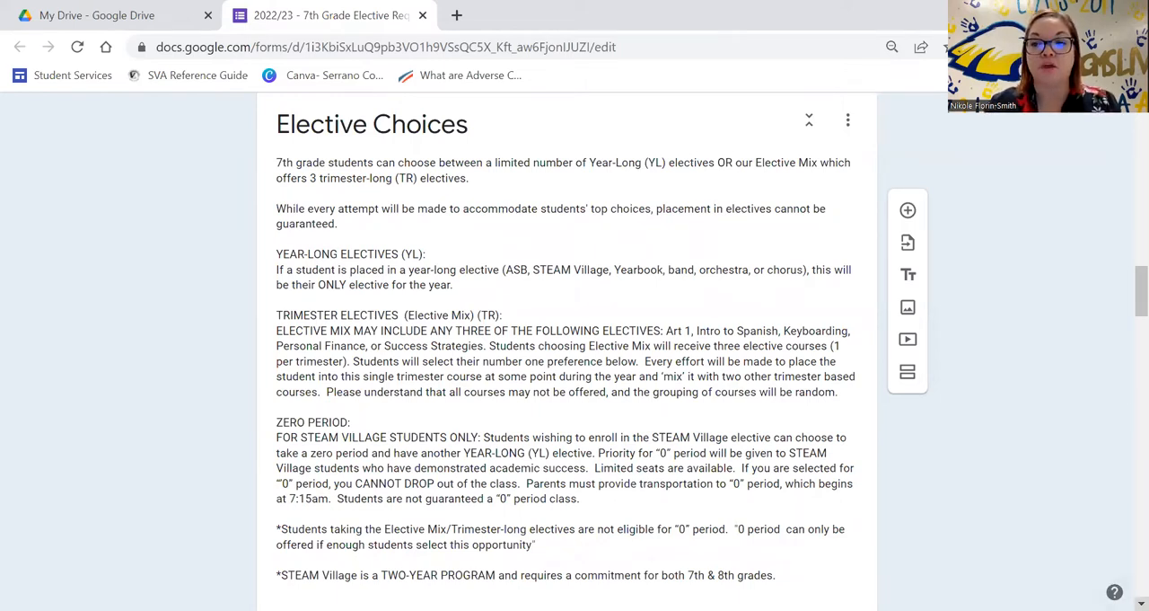
pyautogui.scroll(-3)
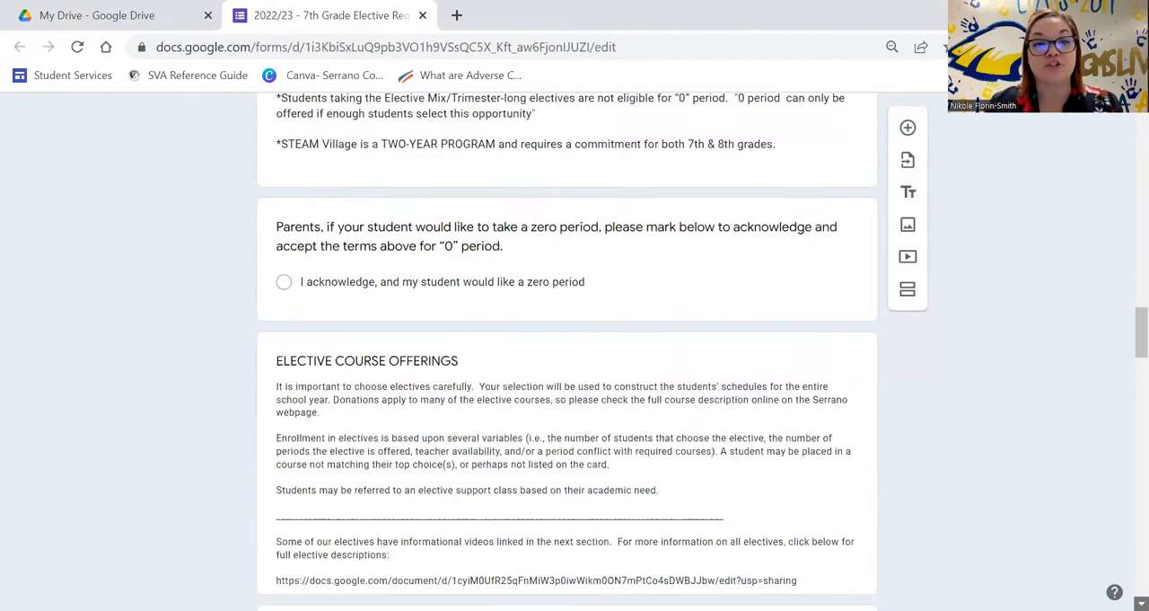
pyautogui.scroll(-3)
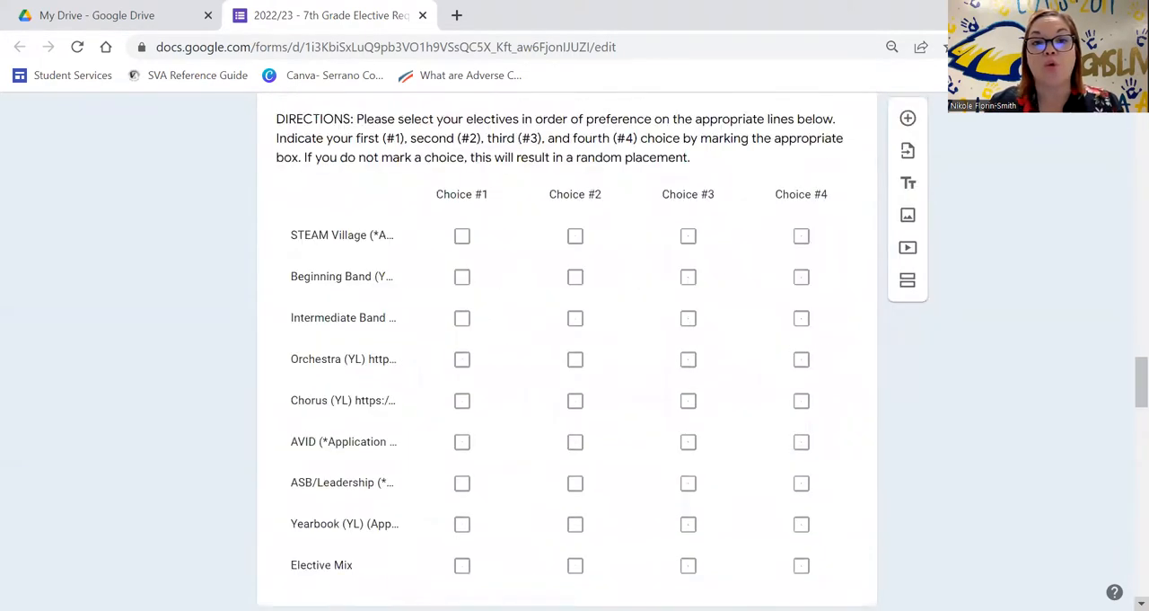
pyautogui.scroll(-3)
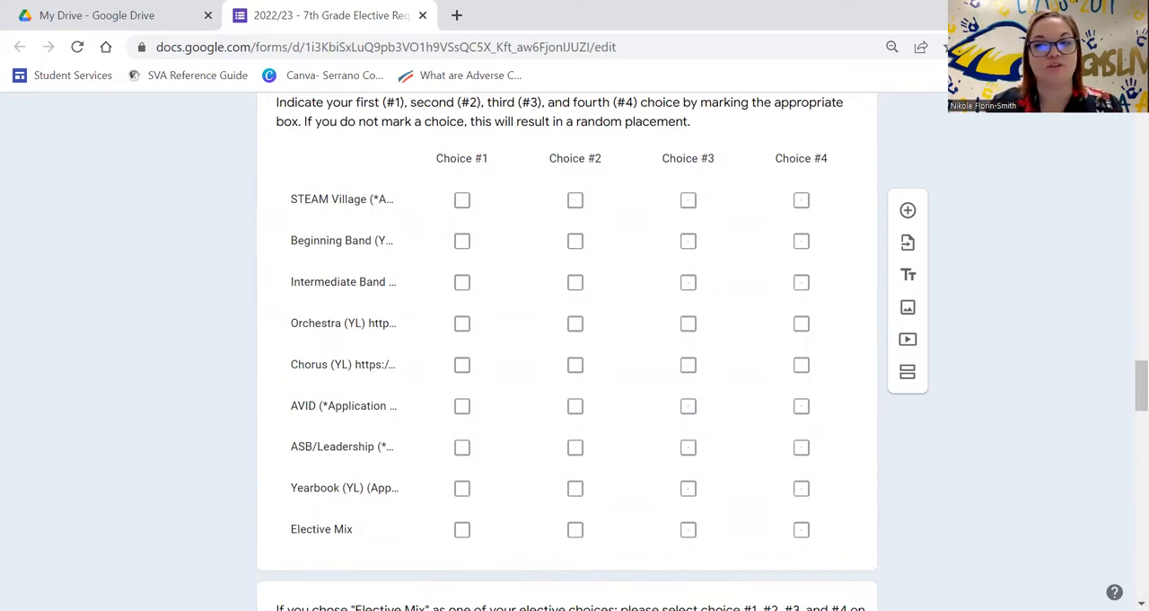
pyautogui.scroll(-3)
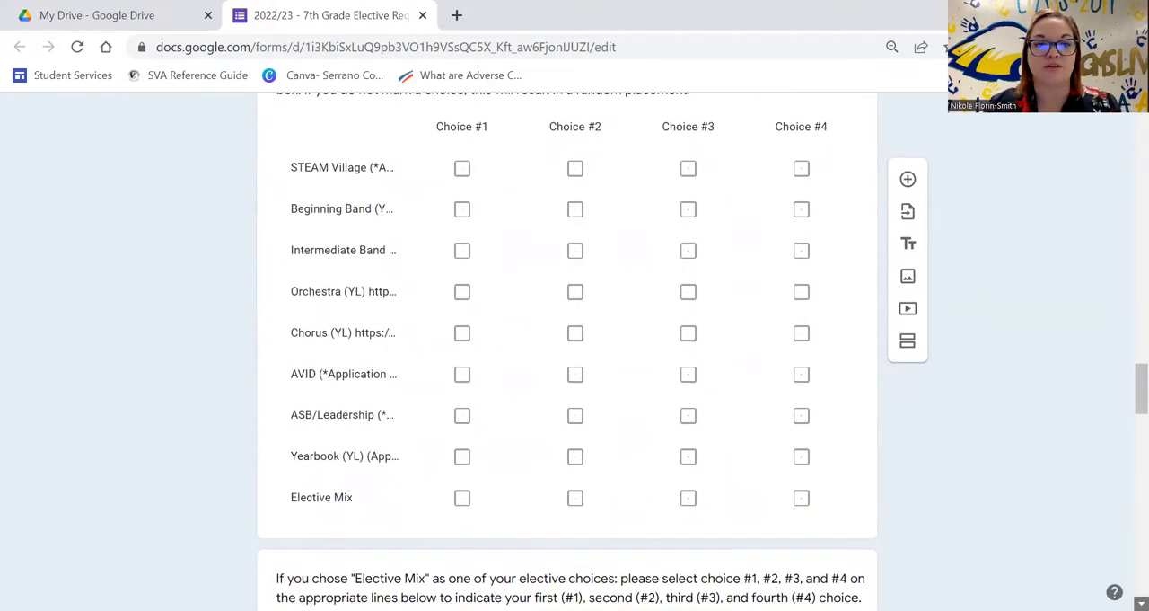
pyautogui.scroll(-3)
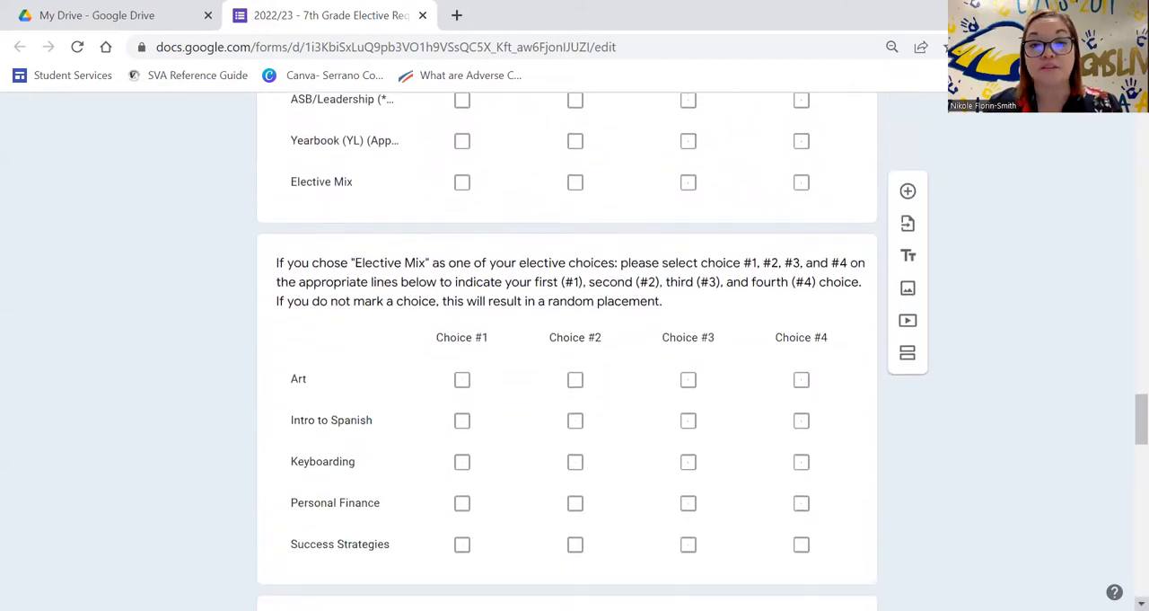
pyautogui.scroll(-3)
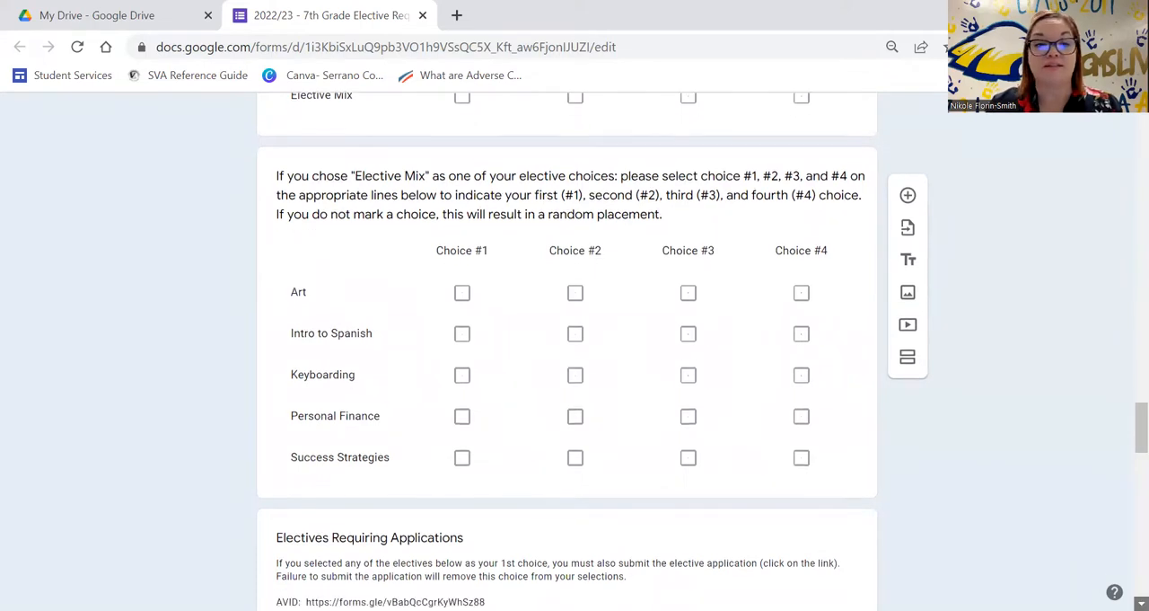
pyautogui.scroll(-3)
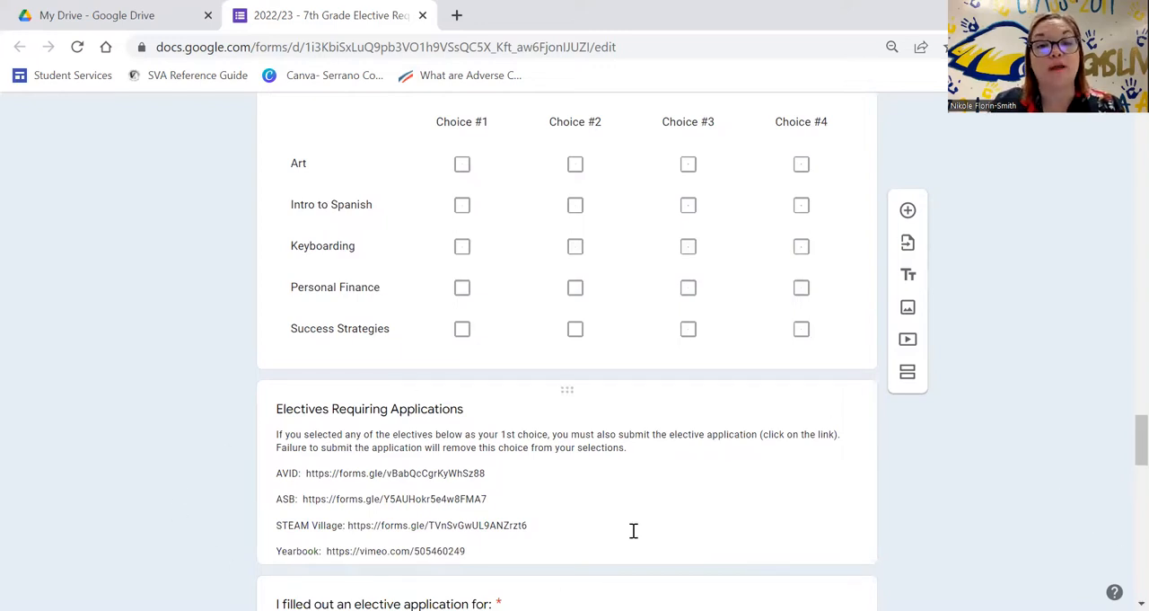
pyautogui.moveTo(628, 499)
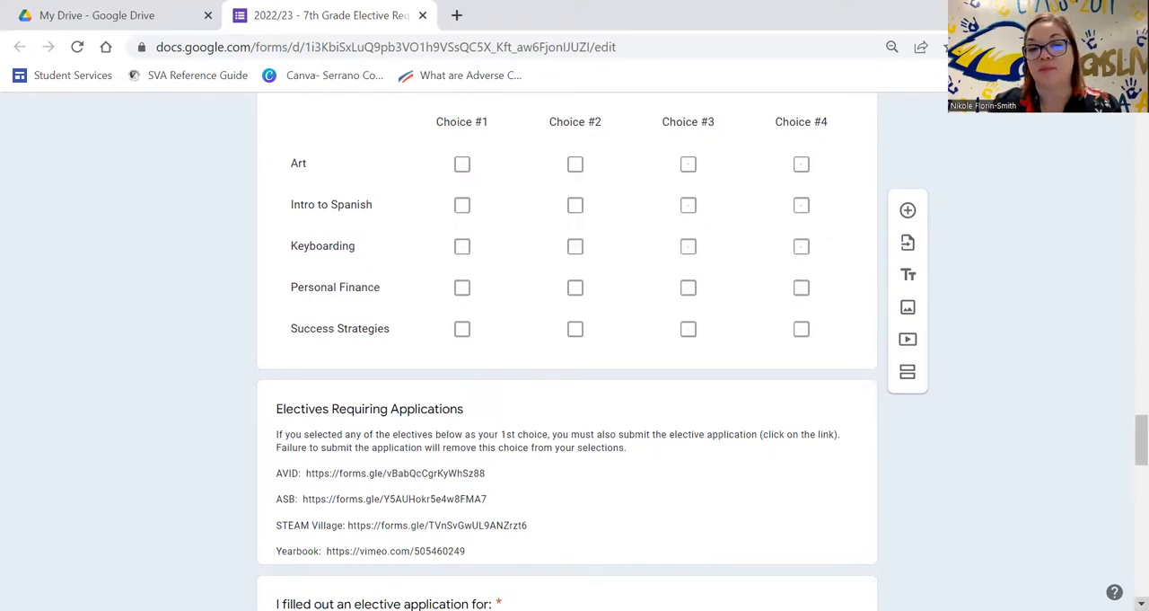
pyautogui.scroll(-3)
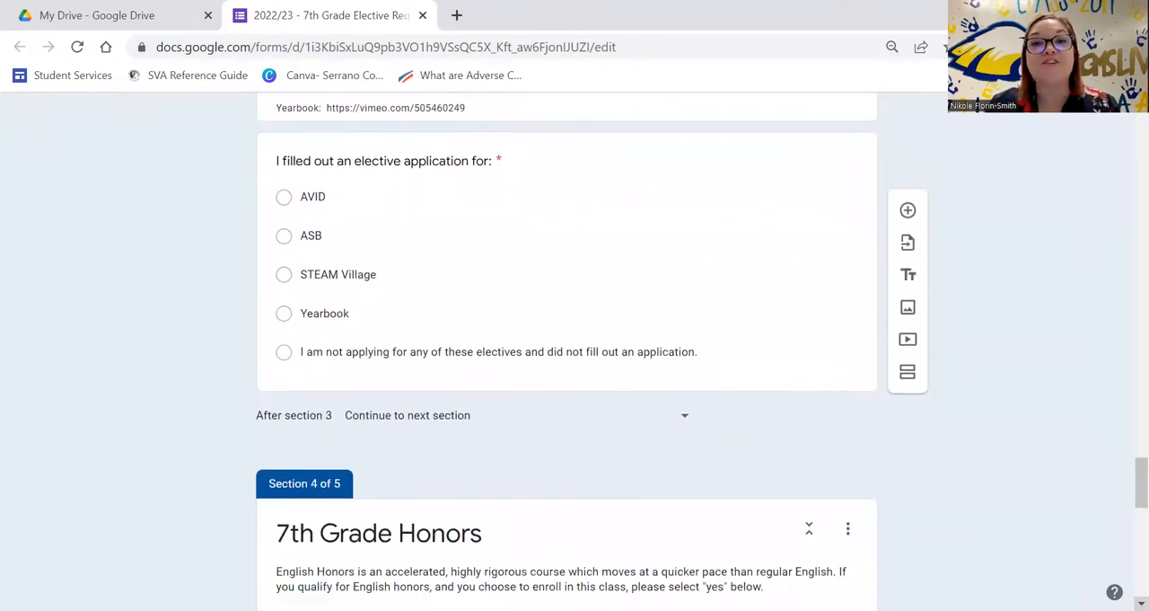